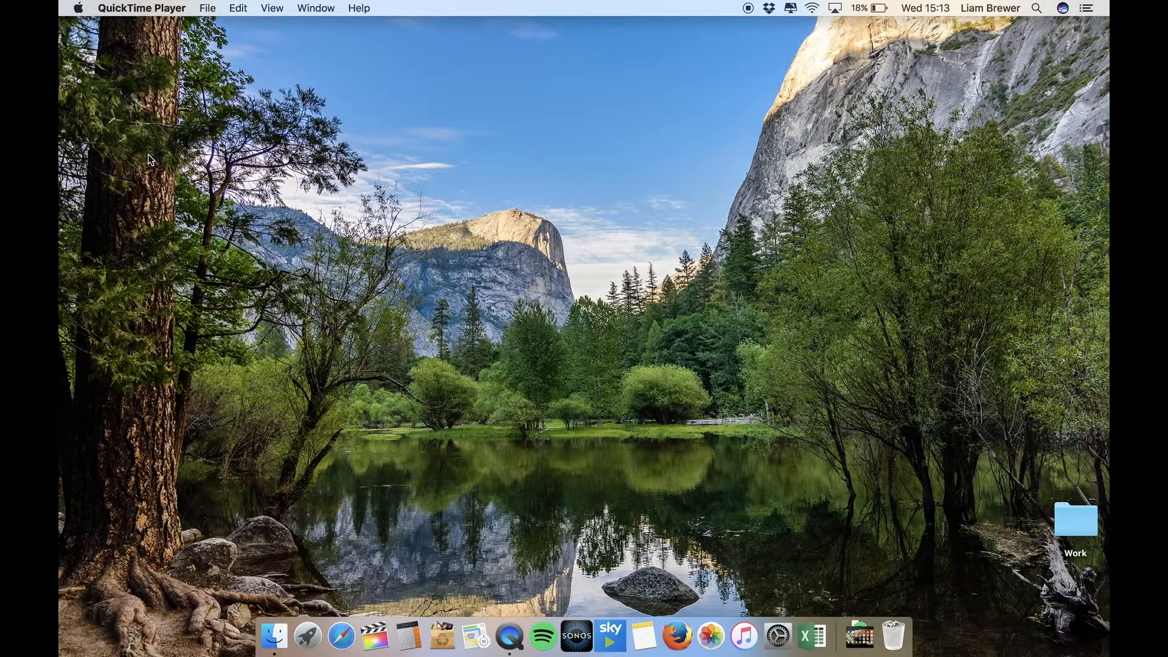
mouse_move(460, 6)
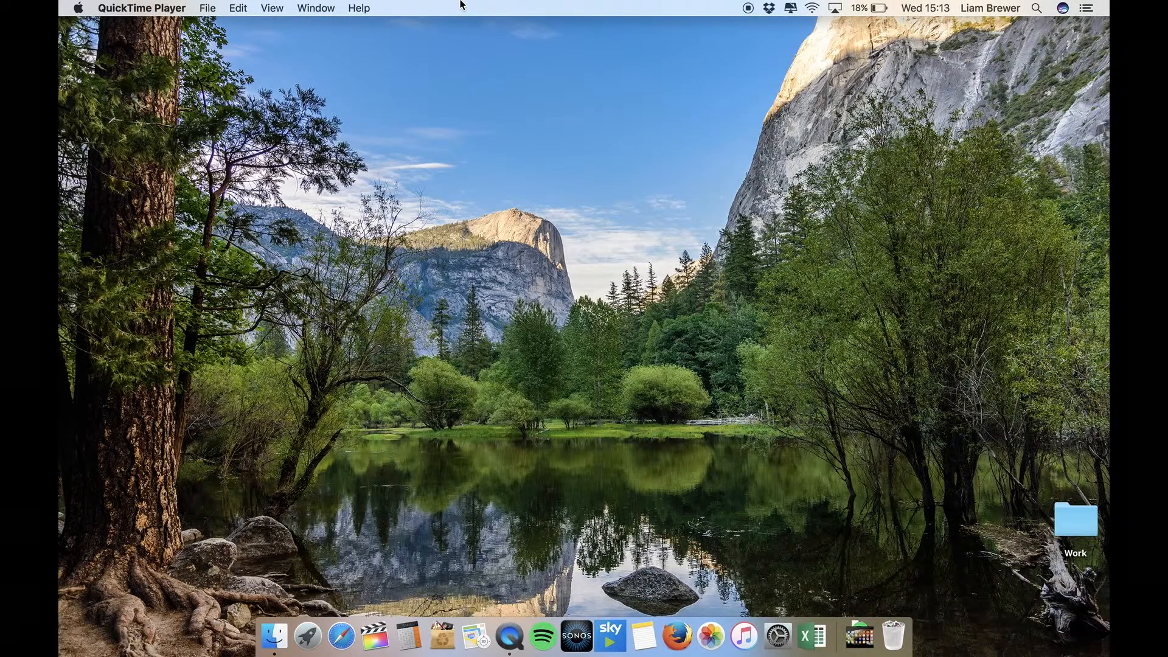
mouse_move(608, 10)
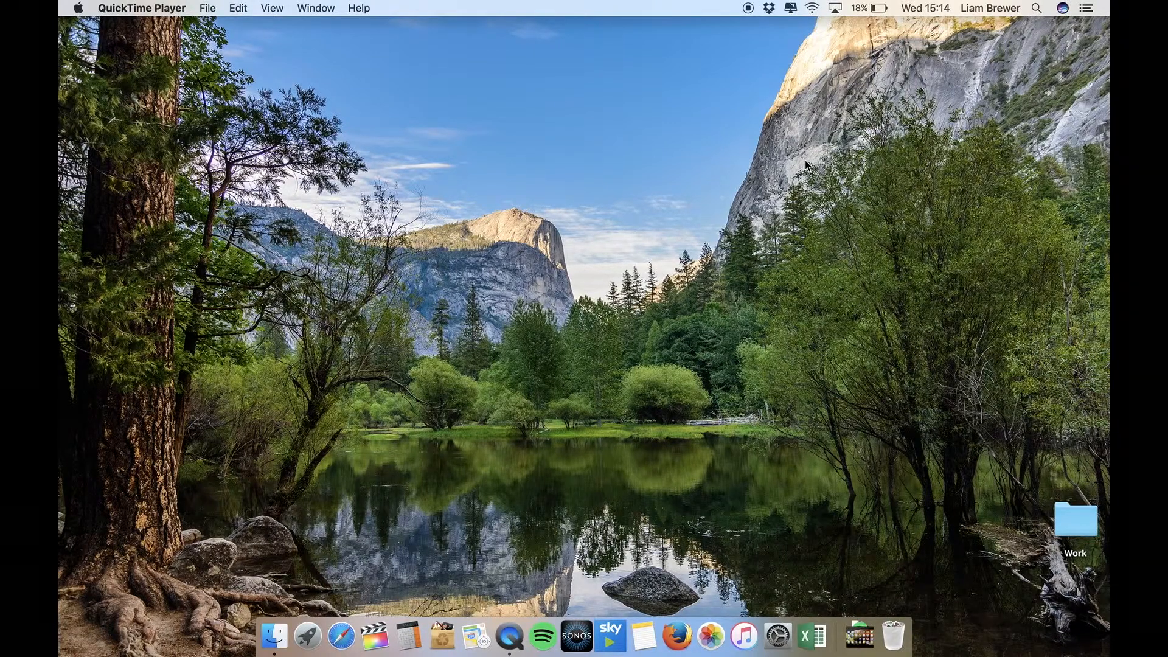
mouse_move(304, 614)
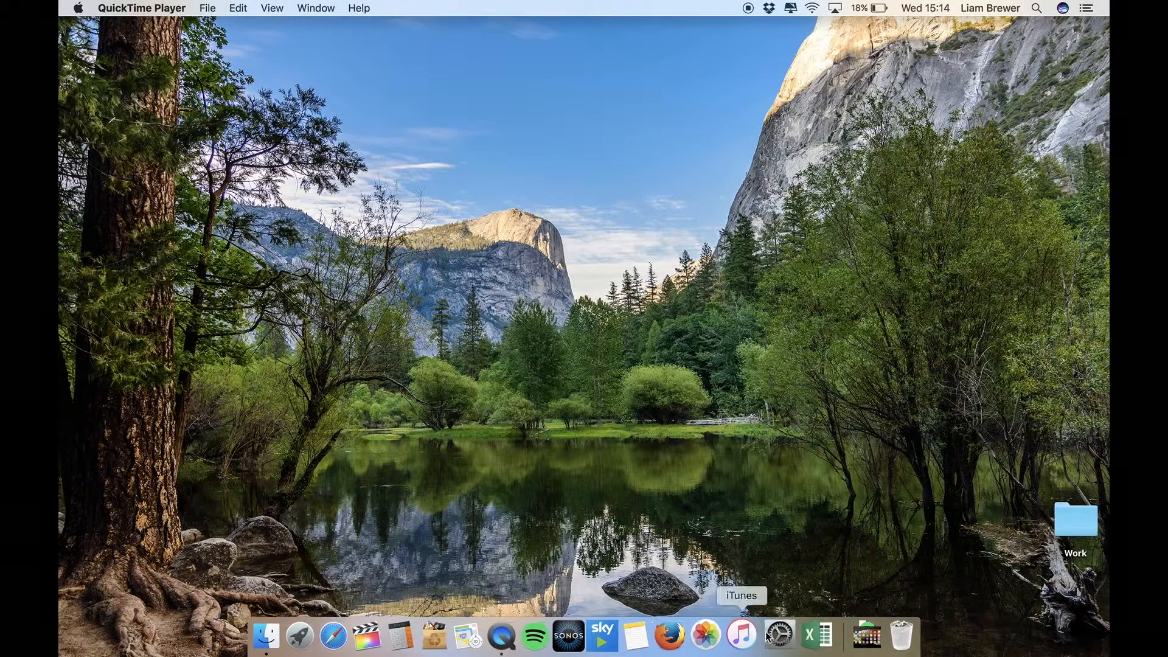
mouse_move(782, 611)
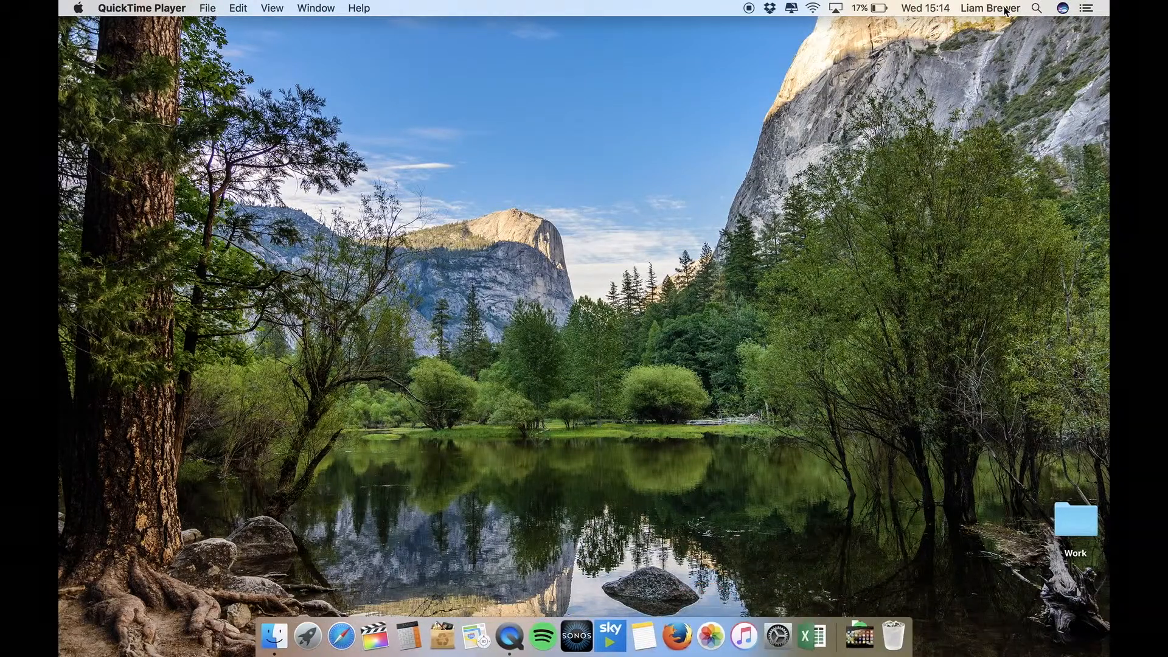
mouse_move(1039, 23)
text(system)
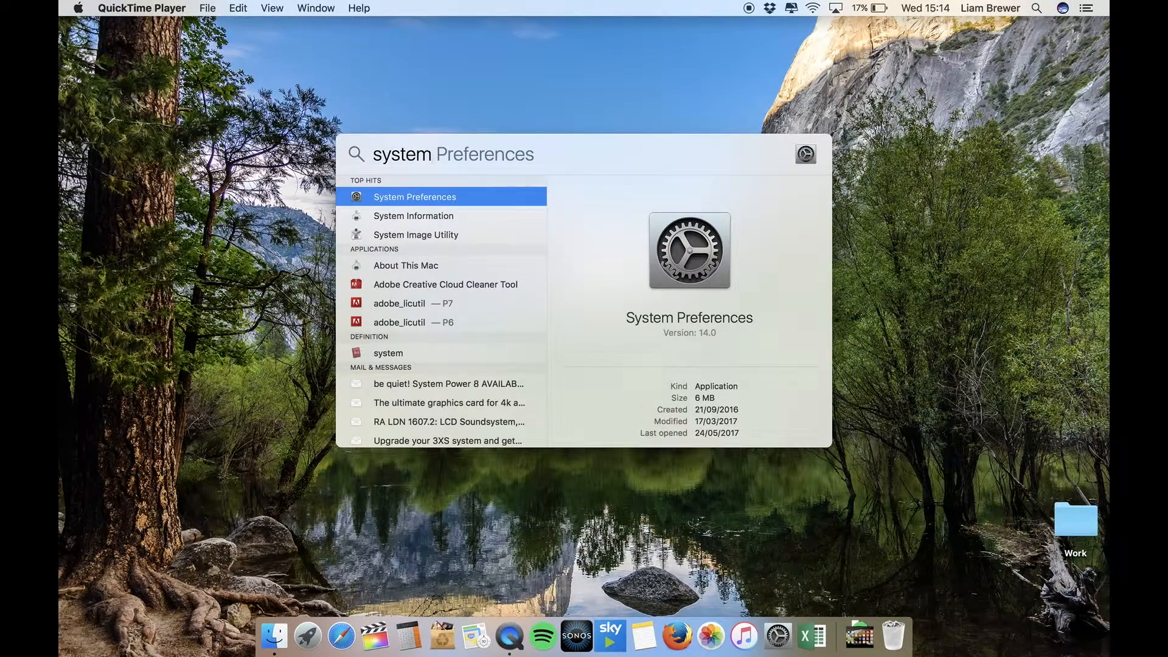
Launch System Preferences from the Spotlight top hit.
click(415, 196)
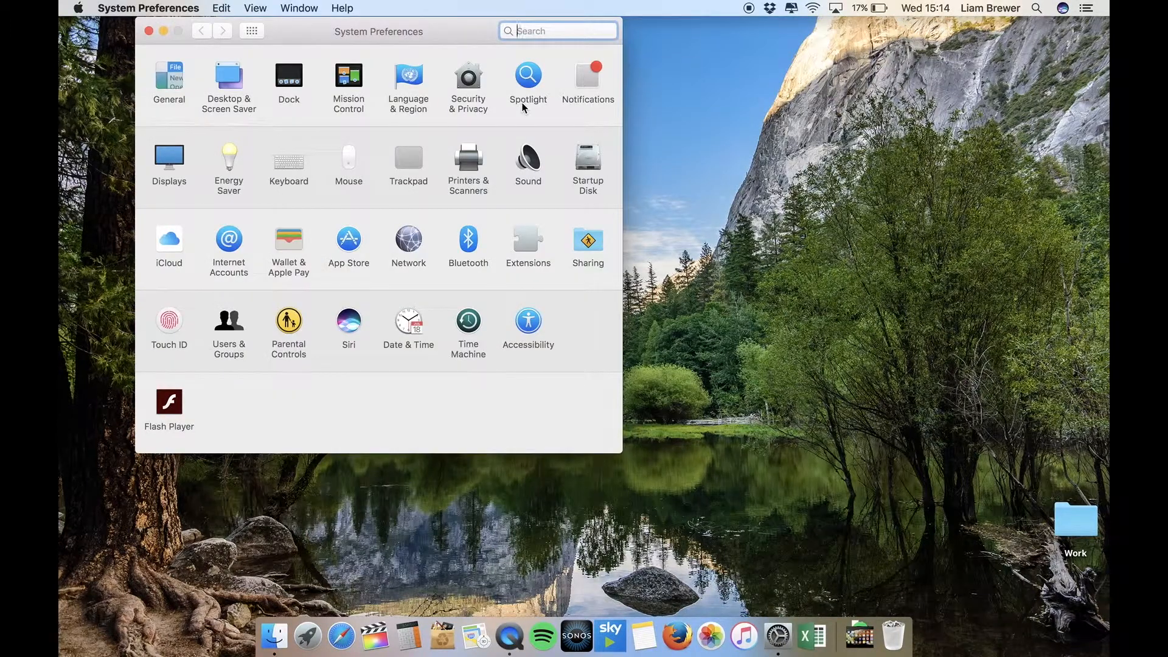
mouse_move(449, 114)
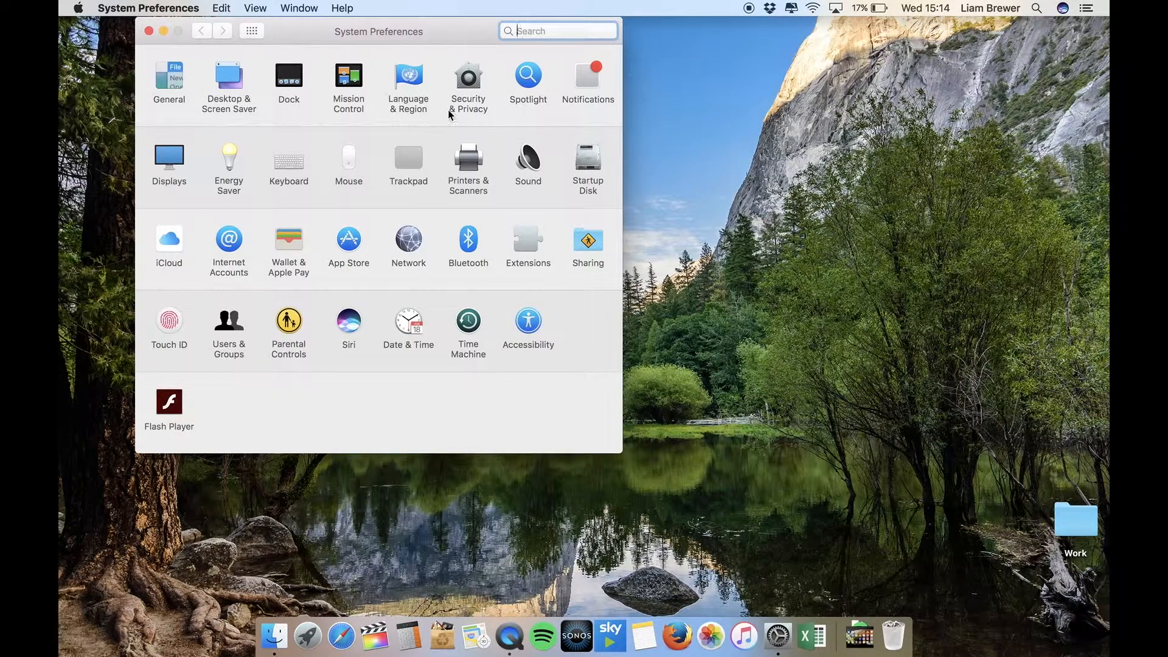
mouse_move(468, 253)
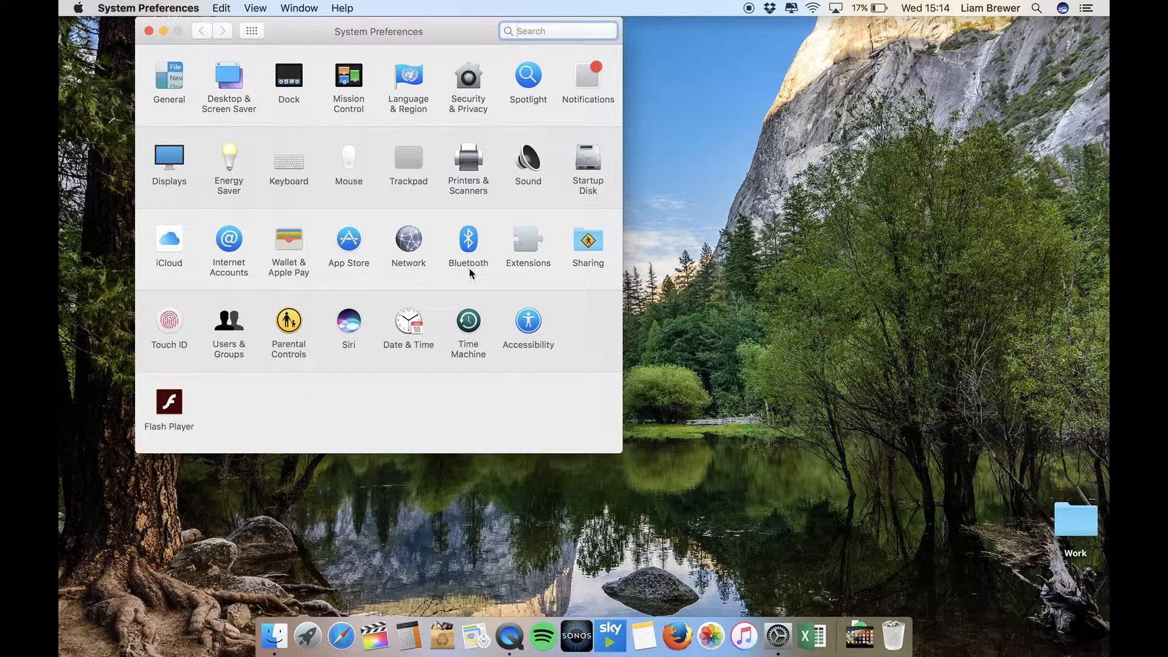
Enable "Show Bluetooth in menu bar" in the Bluetooth preferences pane.
click(468, 241)
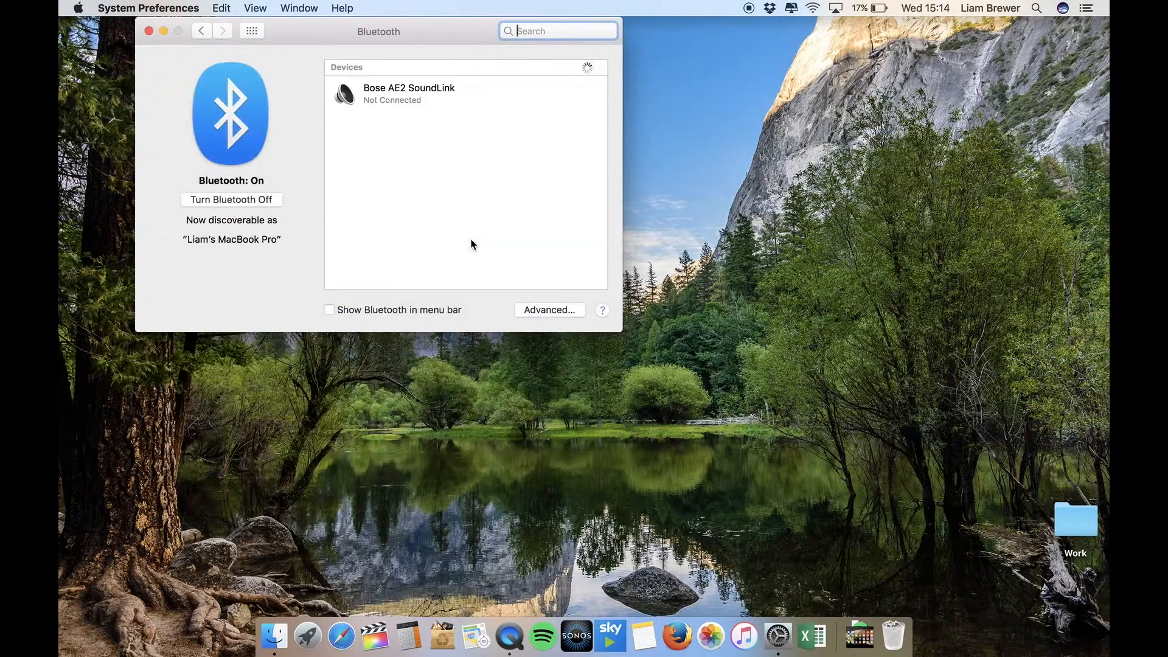
mouse_move(338, 325)
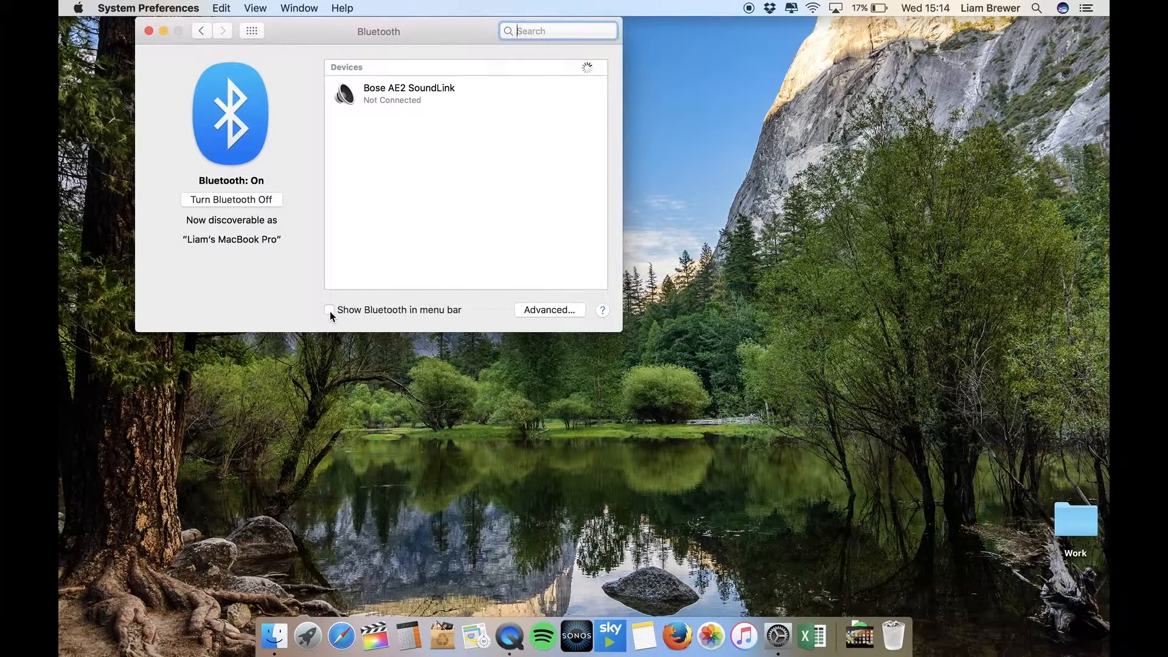
click(329, 309)
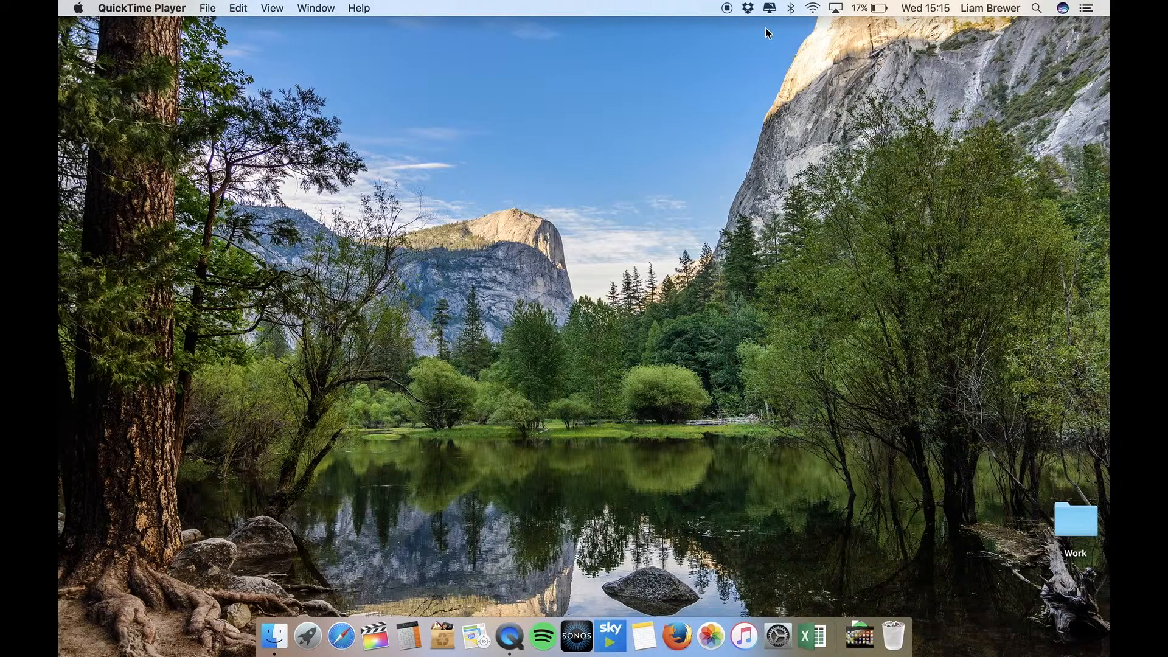
mouse_move(789, 17)
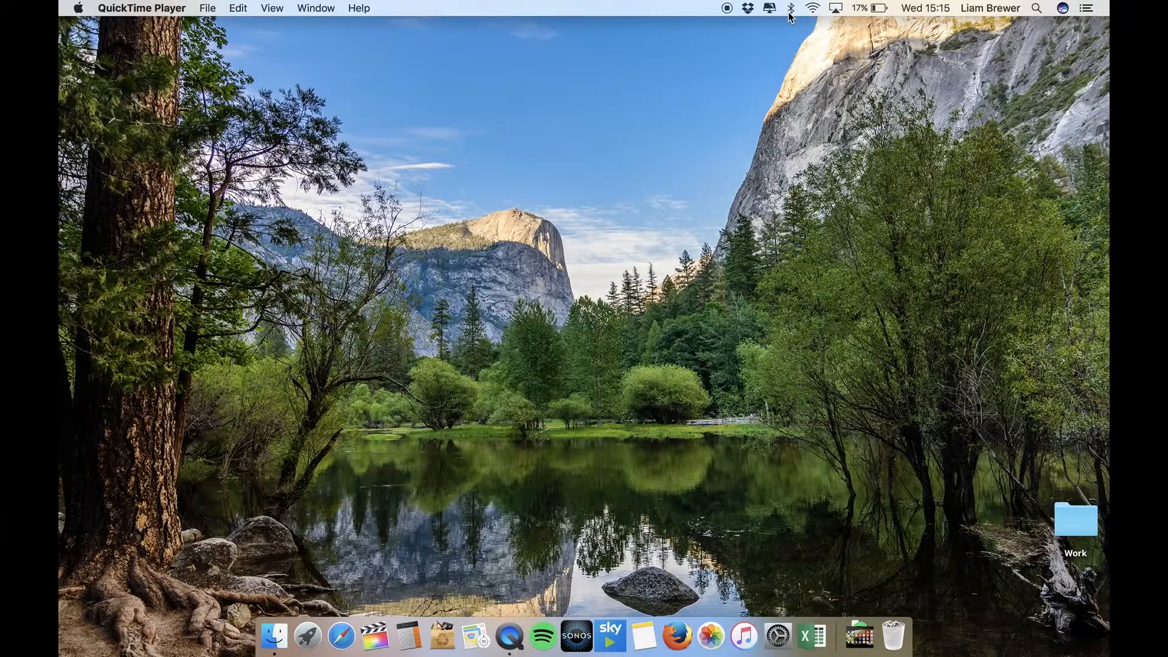
mouse_move(793, 20)
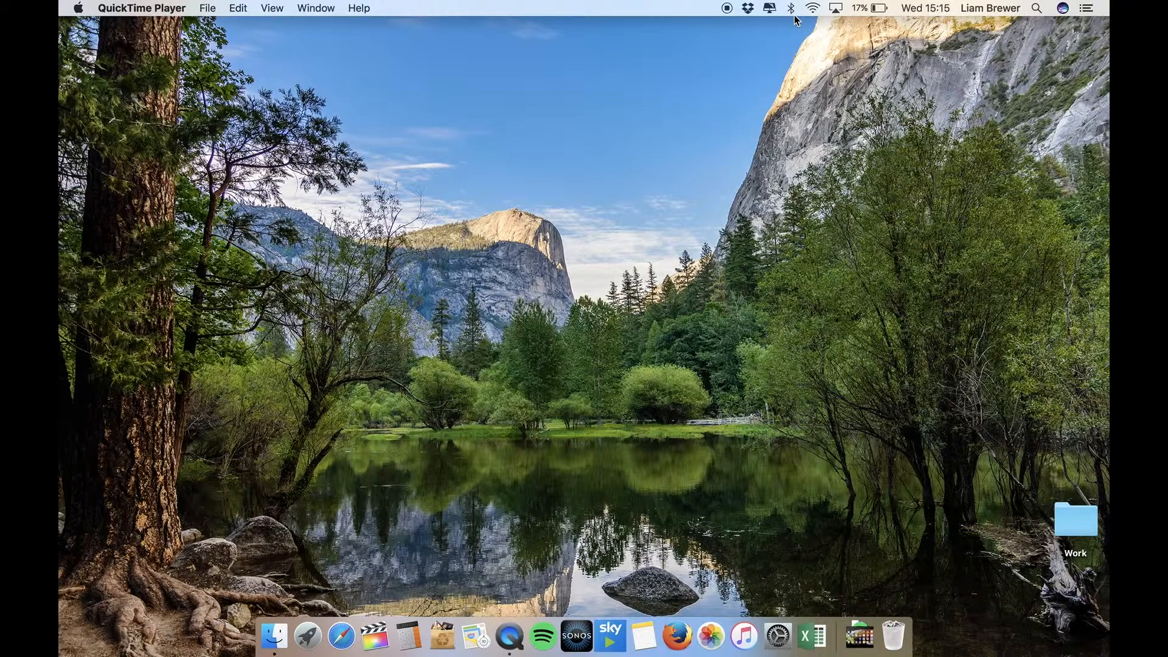
Show the Bluetooth menu listing Bluetooth On and the Bose AE2 SoundLink.
click(791, 8)
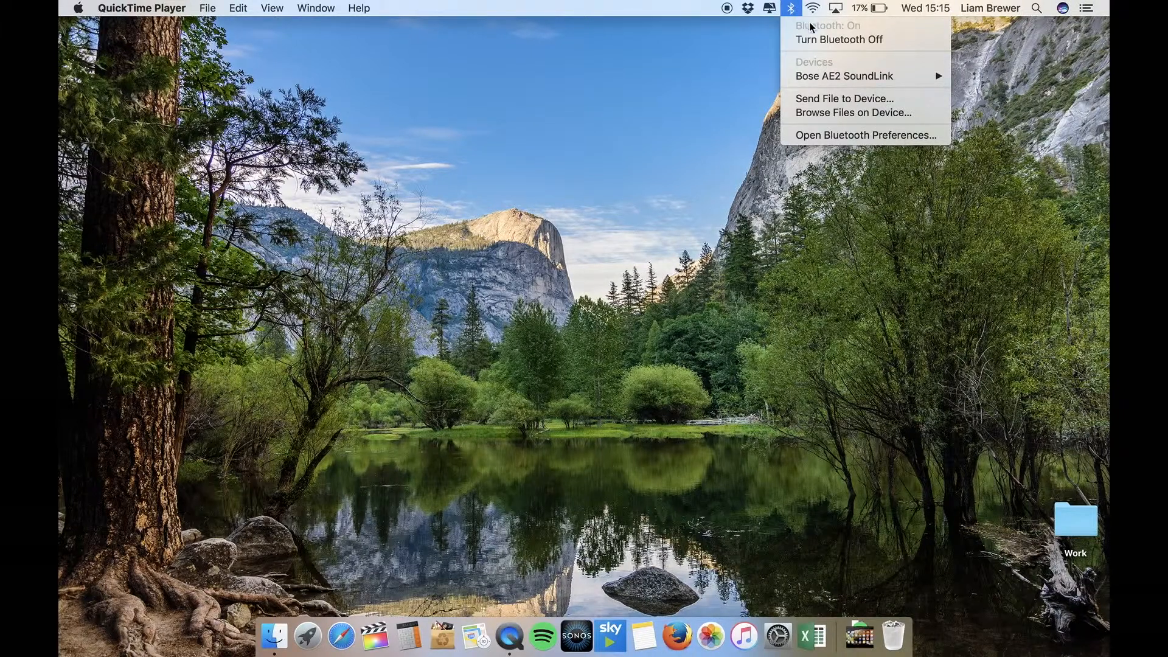
mouse_move(817, 70)
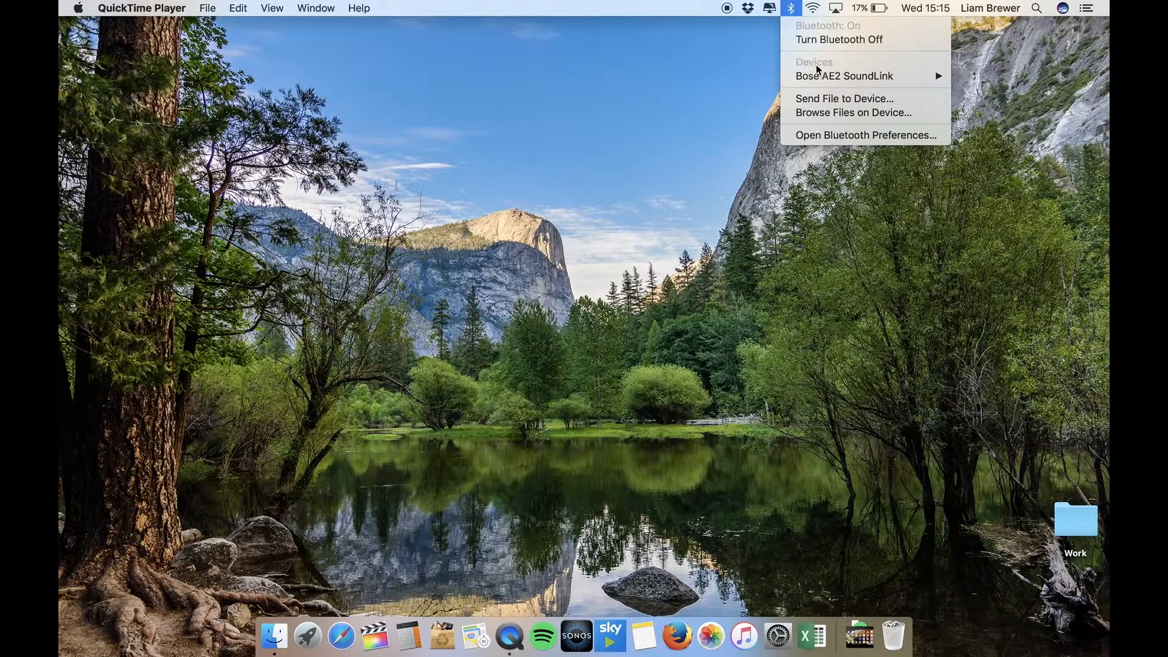